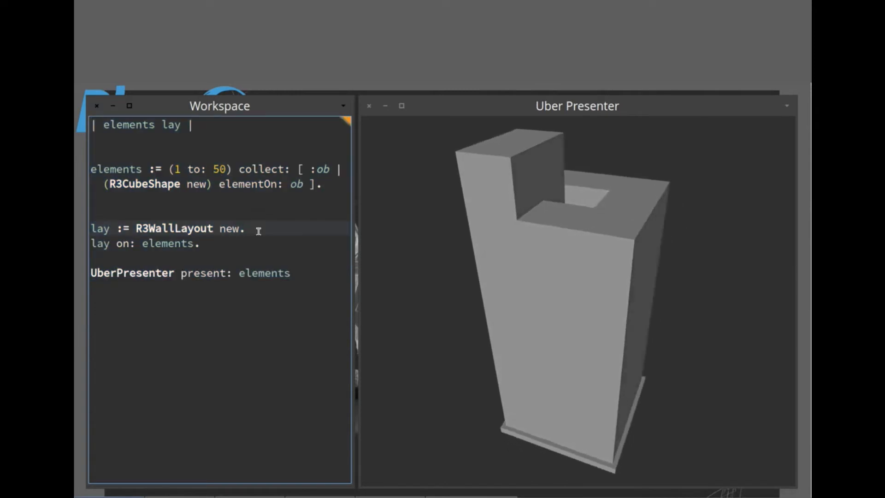
# Add 'lay gap: 0.1' to the wall layout script so the cubes stand apart
pyautogui.write('lay gap: 0,1')
pyautogui.click(220, 183)
pyautogui.write('color:')
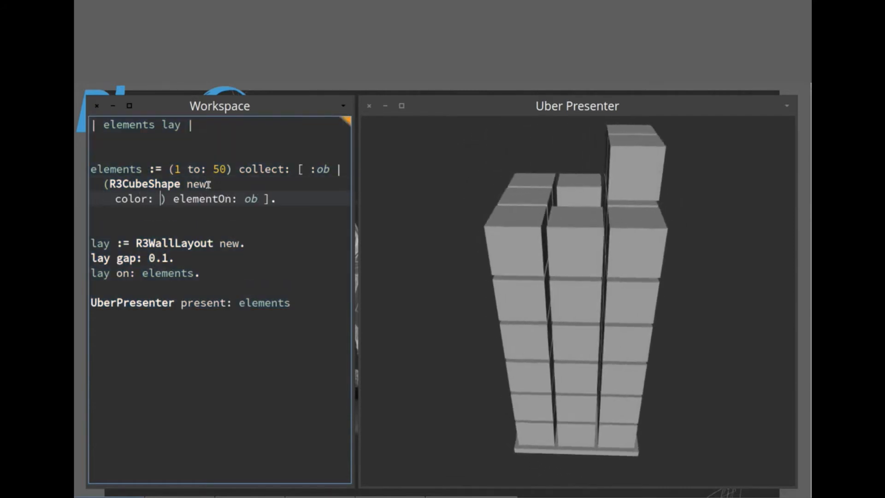
# Give each cube a random colour with 'Color random;' and add an alpha: setting
pyautogui.write('Color random;')
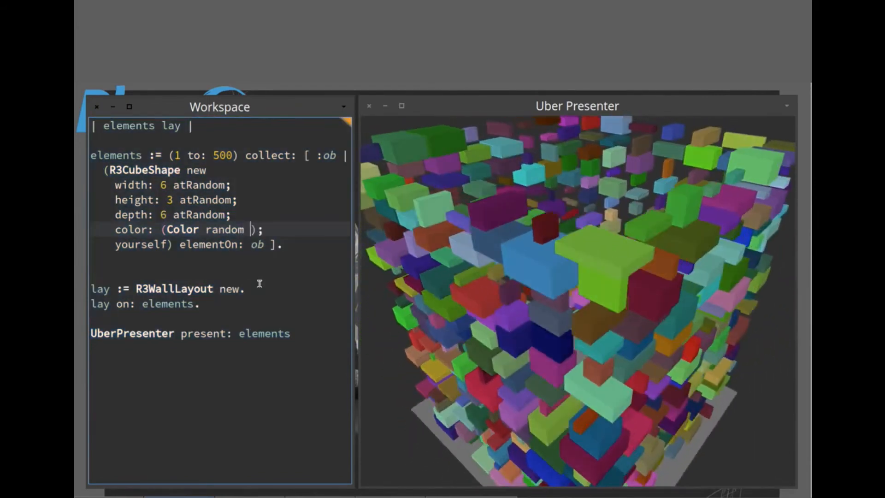
pyautogui.write('alpha:')
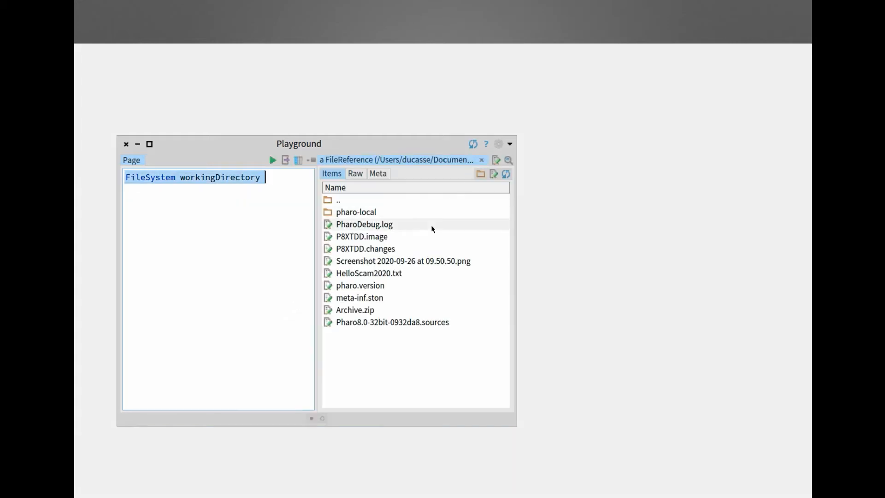
# In the Raw tab, add 'self parent' below 'self fullName', then return to the Items list
pyautogui.click(362, 236)
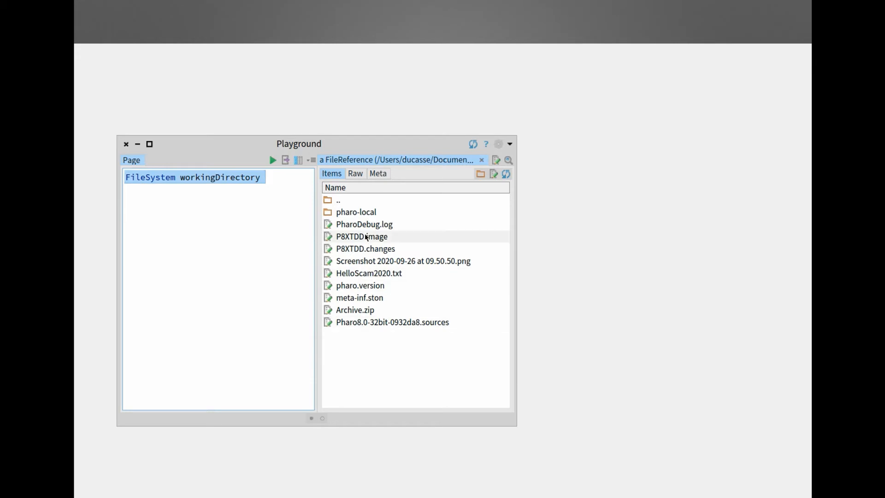
pyautogui.click(355, 173)
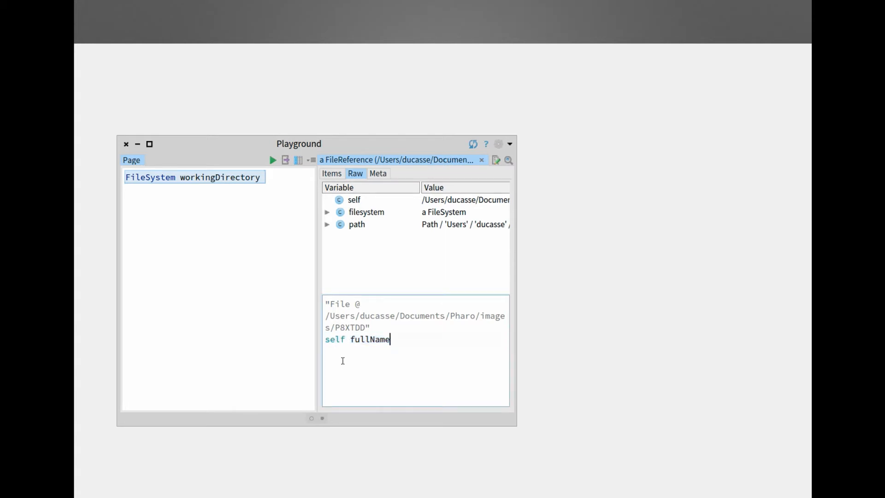
pyautogui.write('self par')
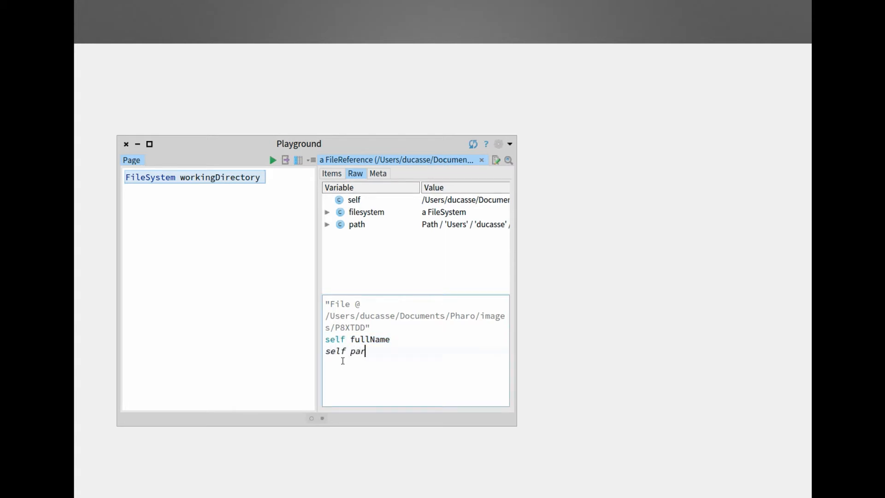
pyautogui.write('ent')
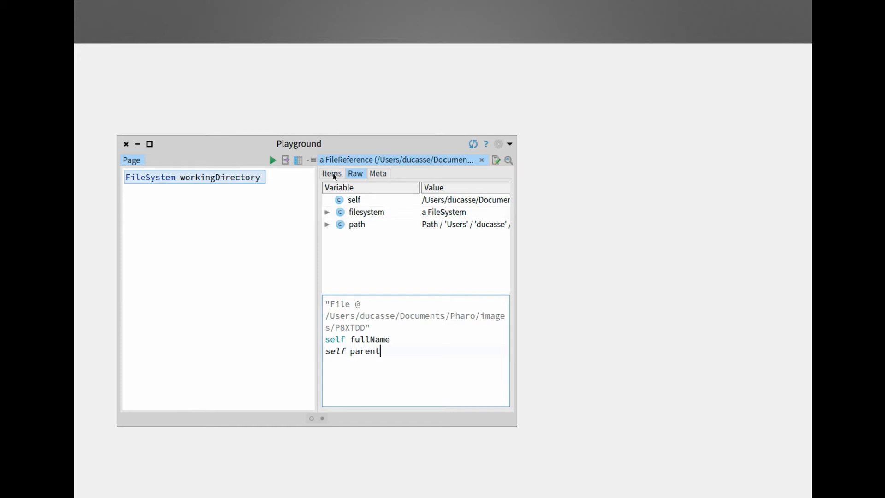
pyautogui.click(332, 173)
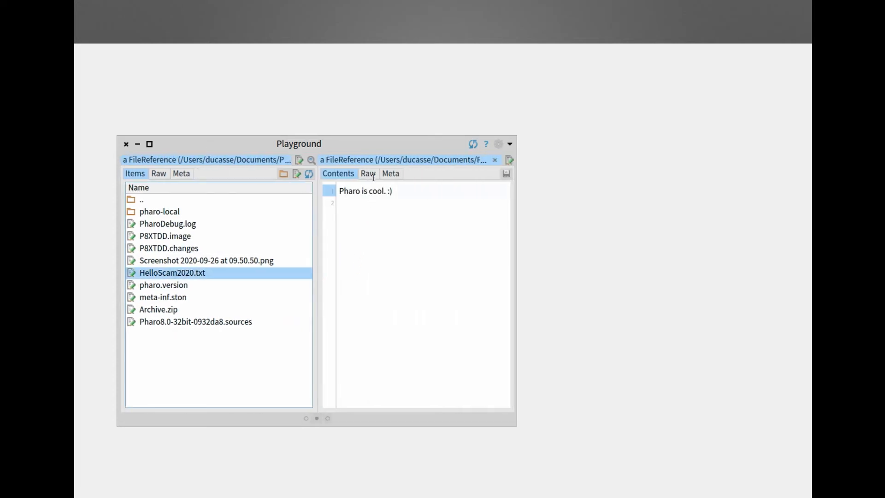
# Inspect the text file's fields, then view the screenshot file's bytes and picture
pyautogui.click(368, 173)
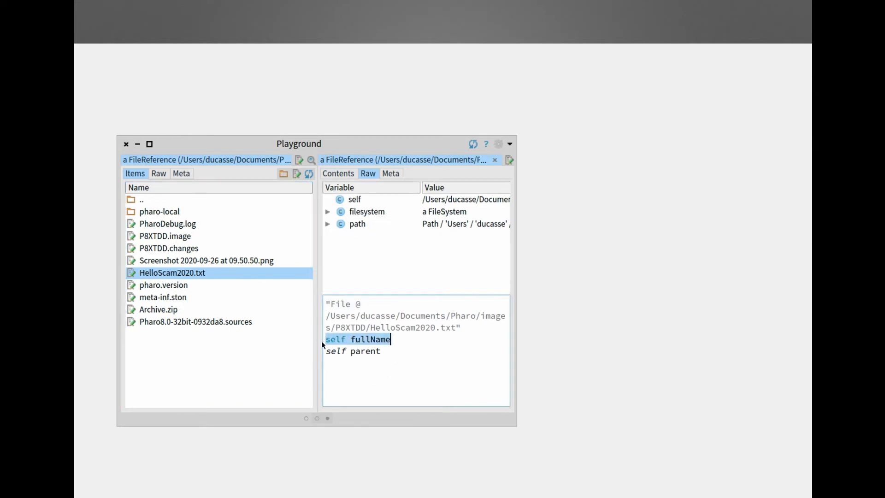
pyautogui.click(358, 339)
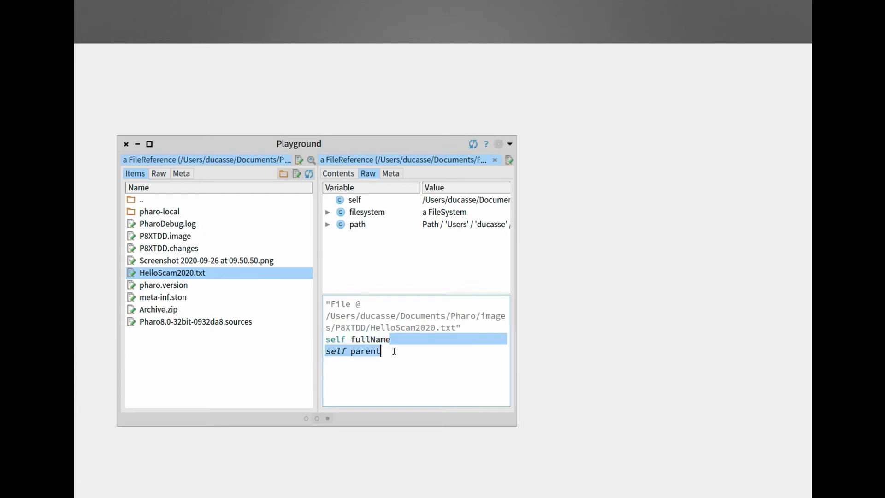
pyautogui.write('.')
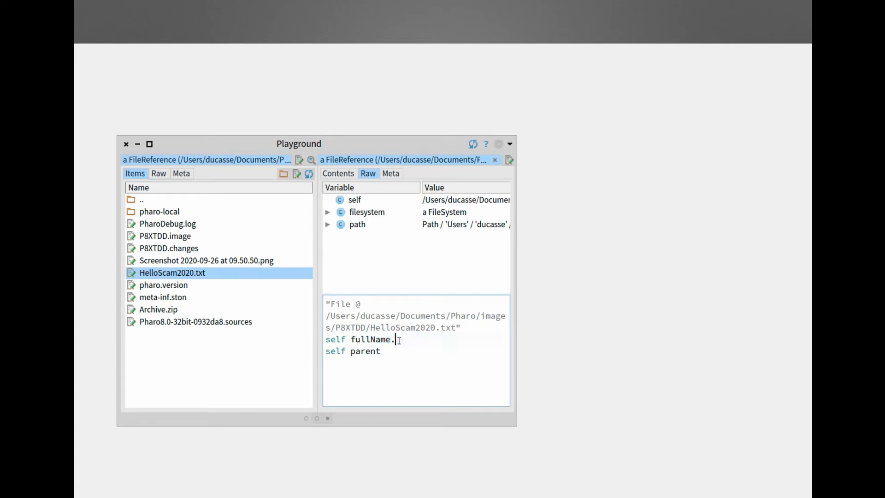
pyautogui.tripleClick(365, 351)
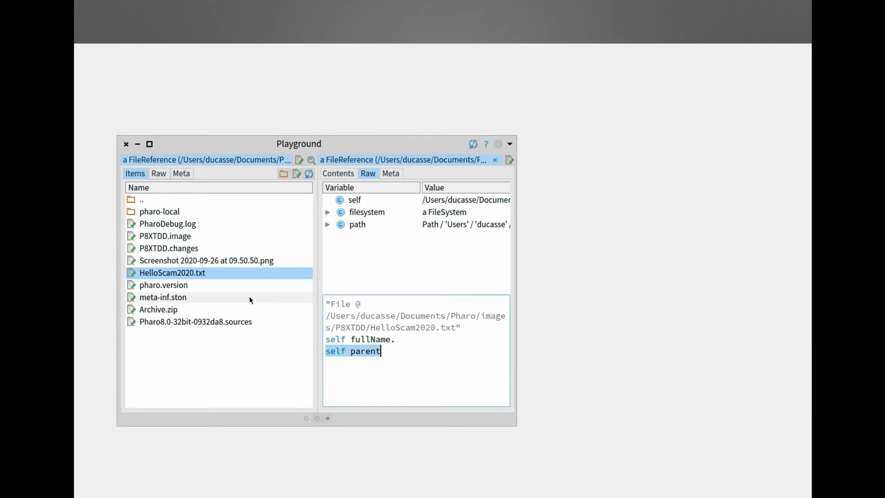
pyautogui.click(206, 260)
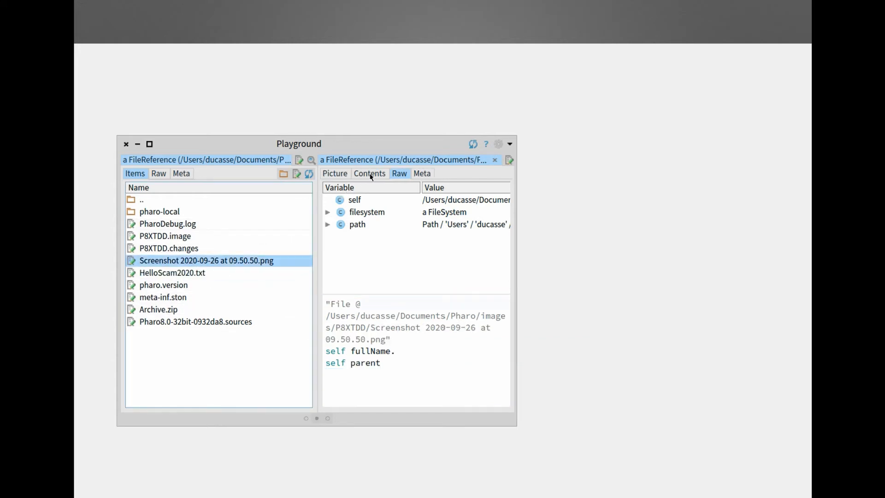
pyautogui.click(369, 174)
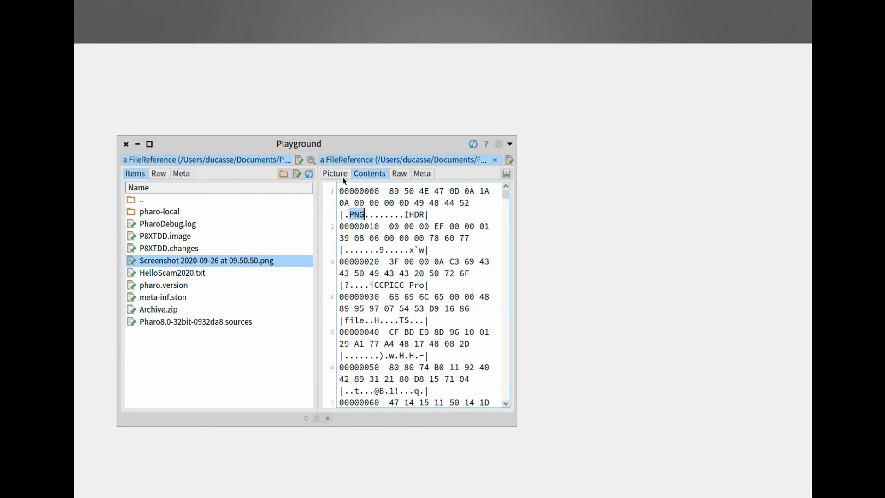
pyautogui.click(334, 173)
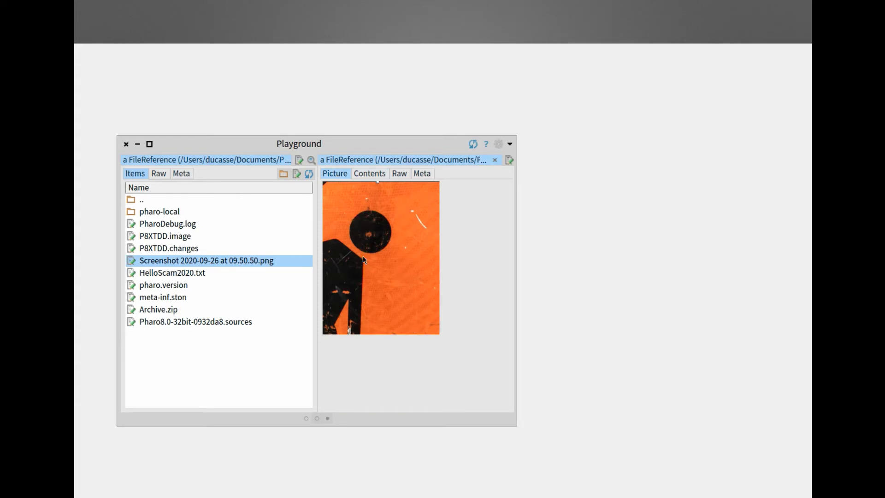
pyautogui.moveTo(246, 296)
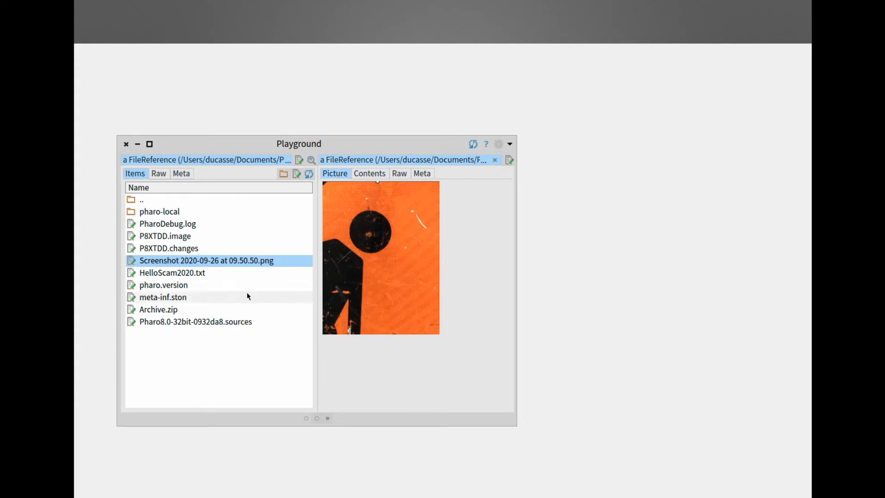
# Inspect pharo.version, then select Archive.zip and its 'self fullName.' line
pyautogui.click(163, 285)
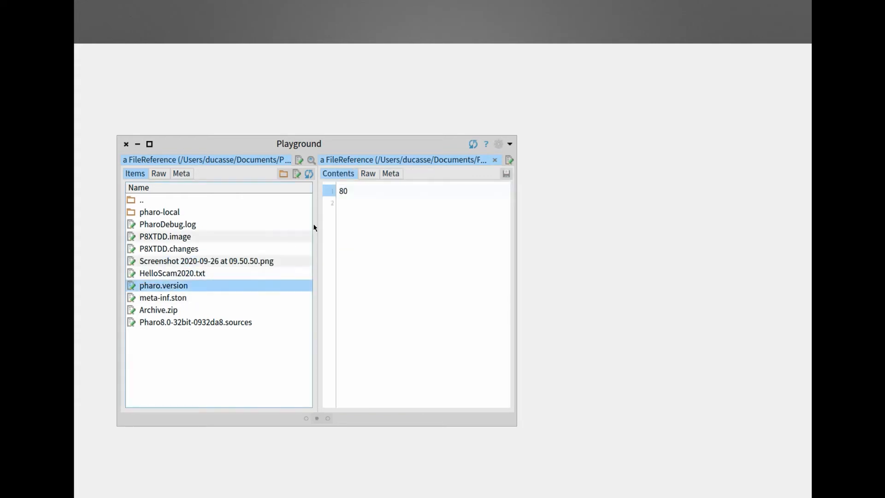
pyautogui.click(368, 174)
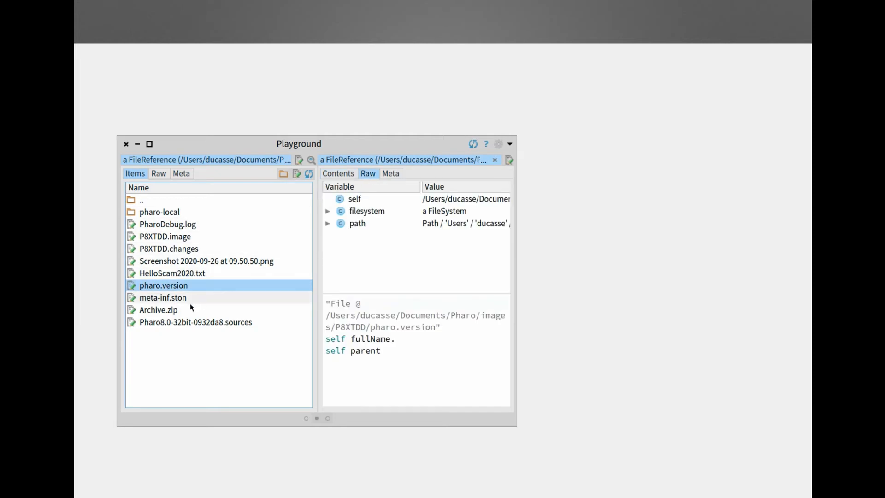
pyautogui.click(158, 310)
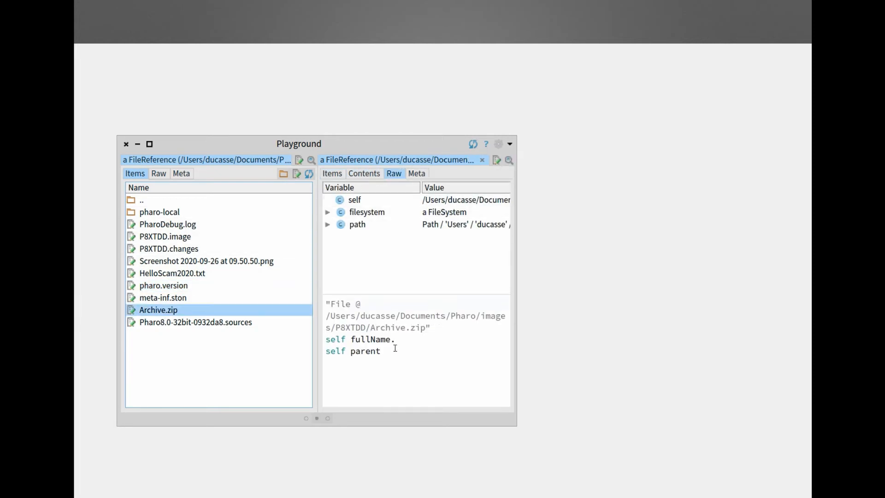
pyautogui.tripleClick(360, 340)
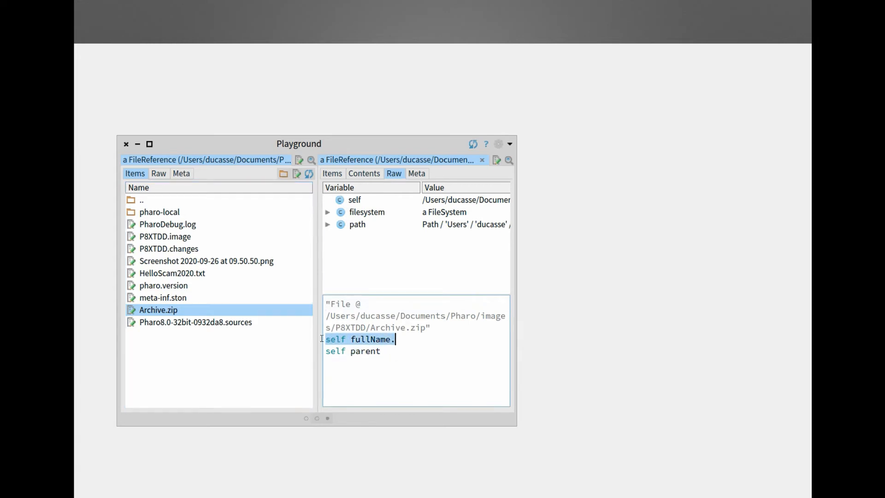
pyautogui.click(360, 340)
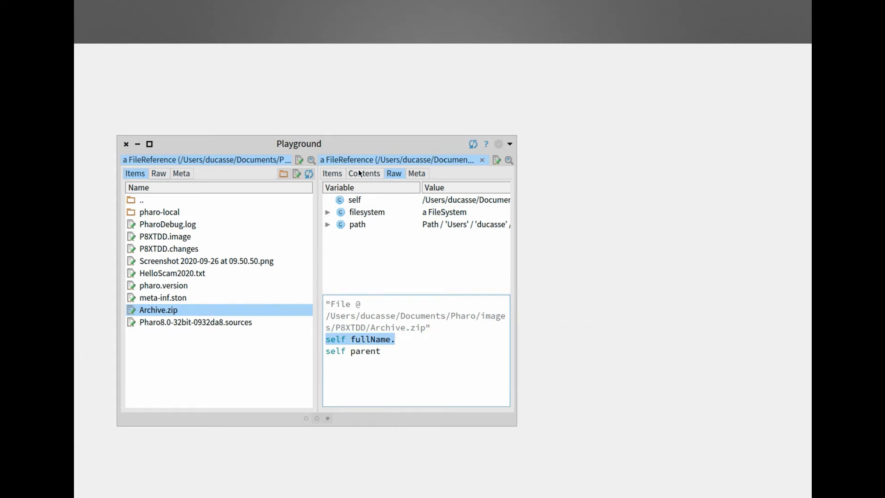
# Browse Archive.zip's stored files and view its screenshot as picture, bytes and raw fields
pyautogui.click(364, 173)
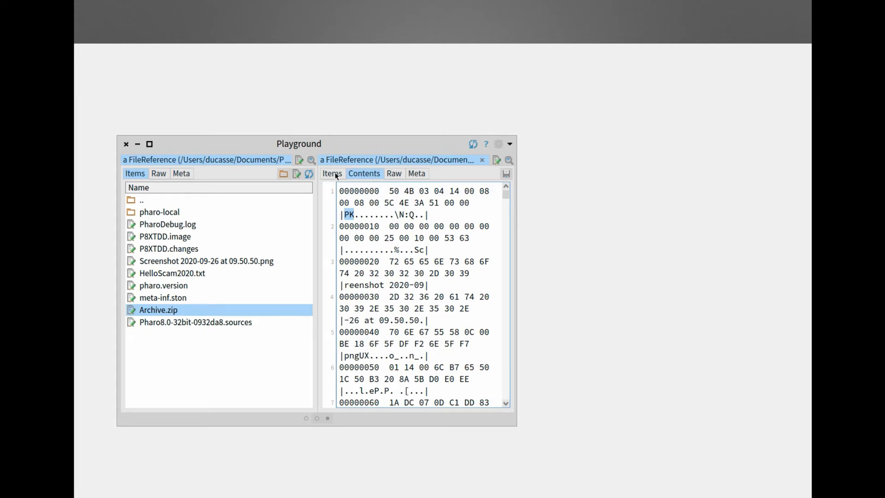
pyautogui.click(332, 173)
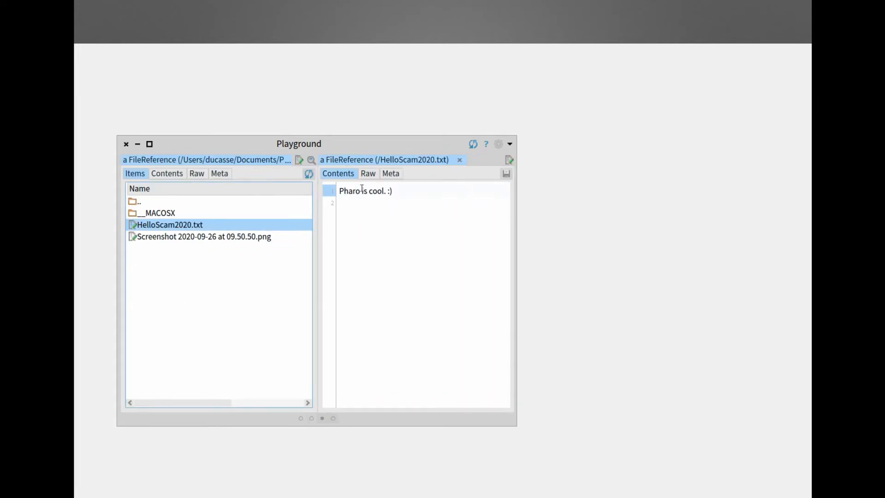
pyautogui.click(204, 236)
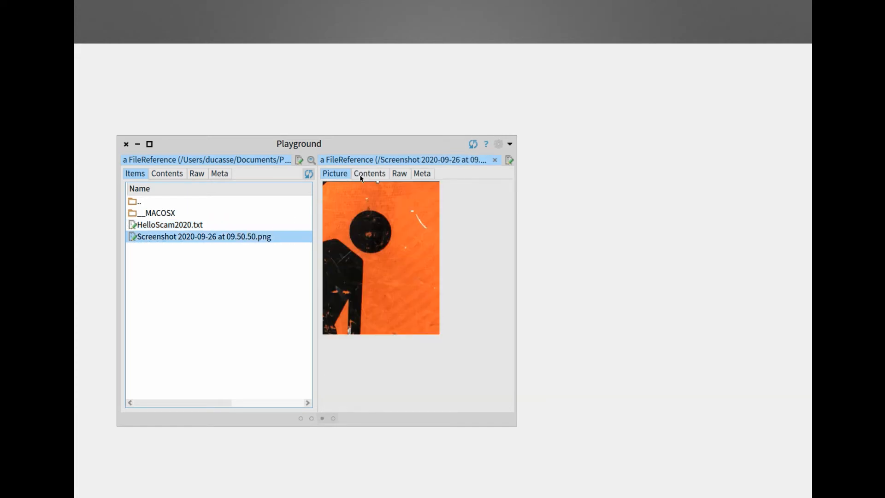
pyautogui.click(369, 173)
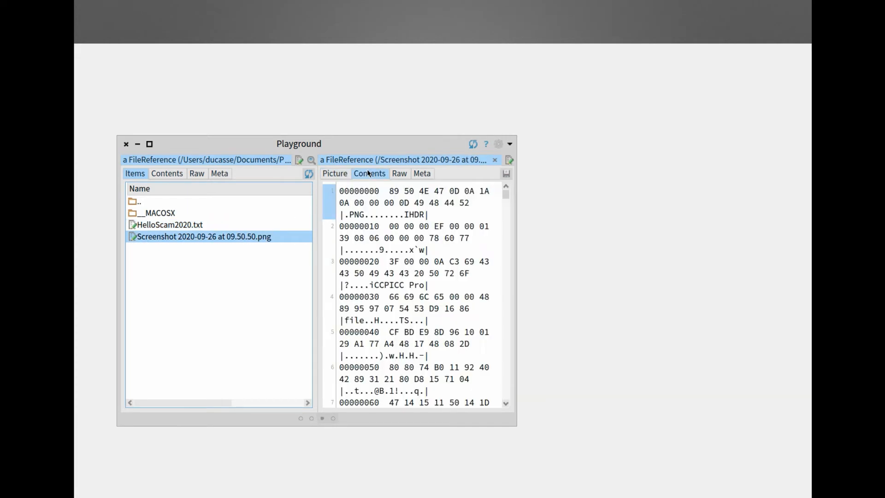
pyautogui.click(399, 174)
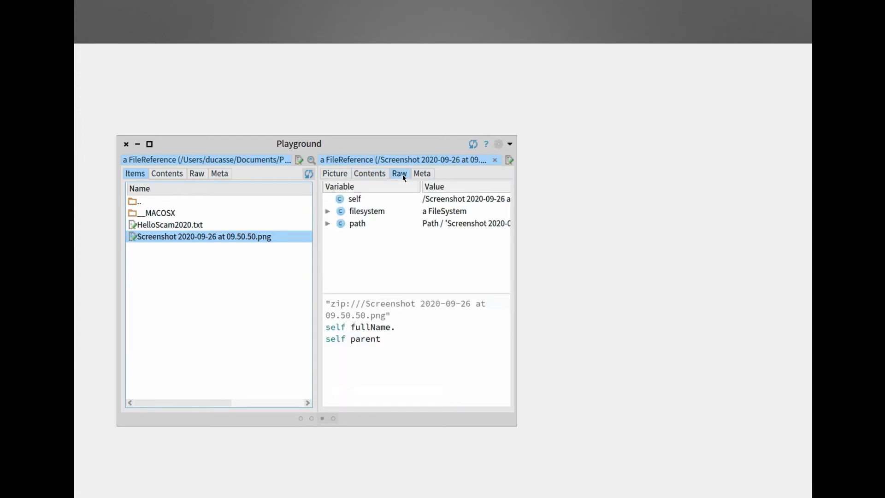
pyautogui.tripleClick(365, 339)
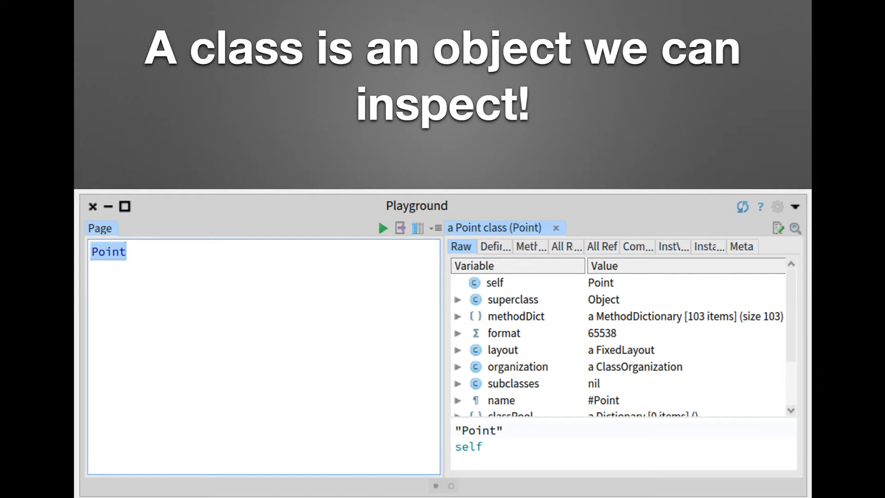
# Advance to the 'I do not want to be a compiler!' slide showing Point>>#degrees bytecodes
pyautogui.doubleClick(515, 317)
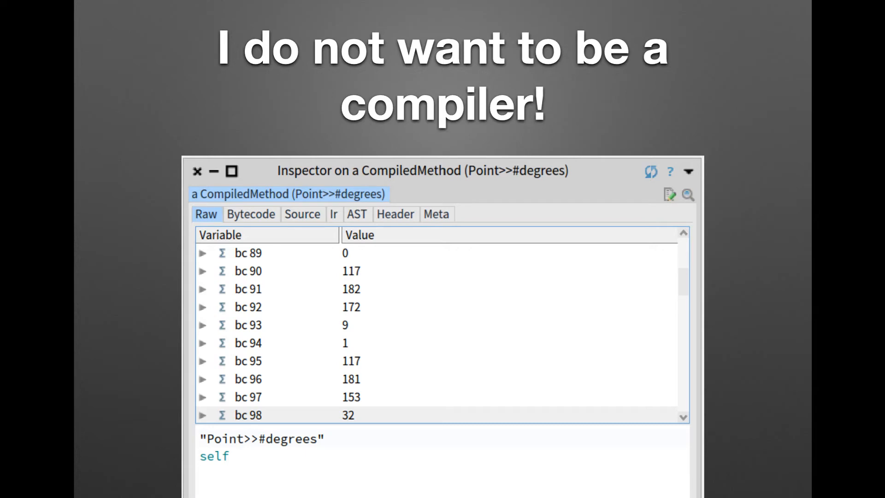
# Advance past 'It looks like a method' to the slide showing degrees' syntax tree
pyautogui.click(302, 214)
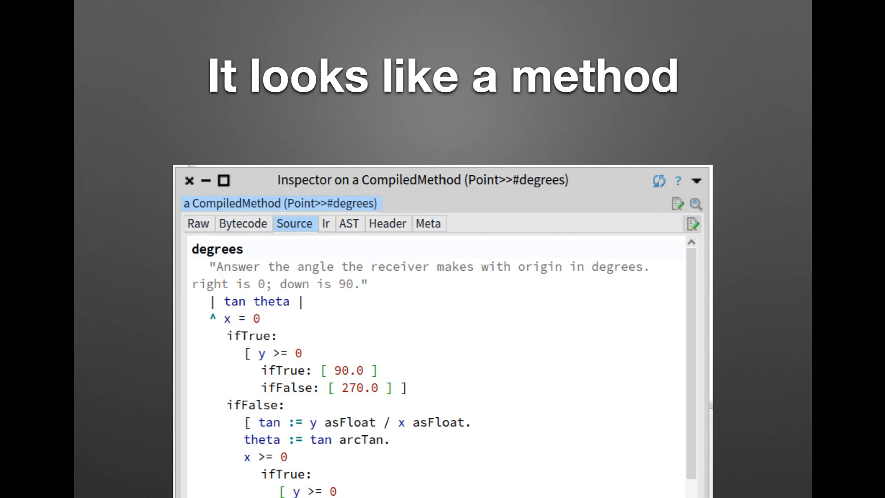
pyautogui.click(244, 224)
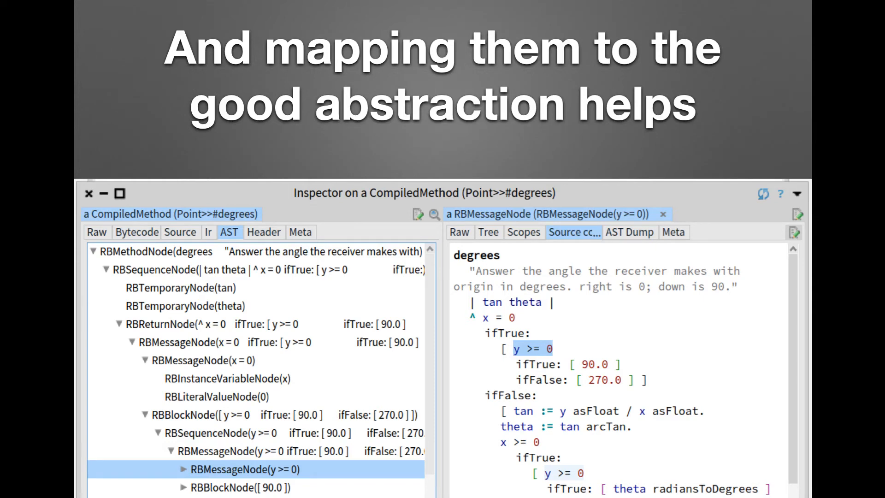
# Advance one slide beyond 'And mapping them to the good abstraction helps'
pyautogui.click(137, 232)
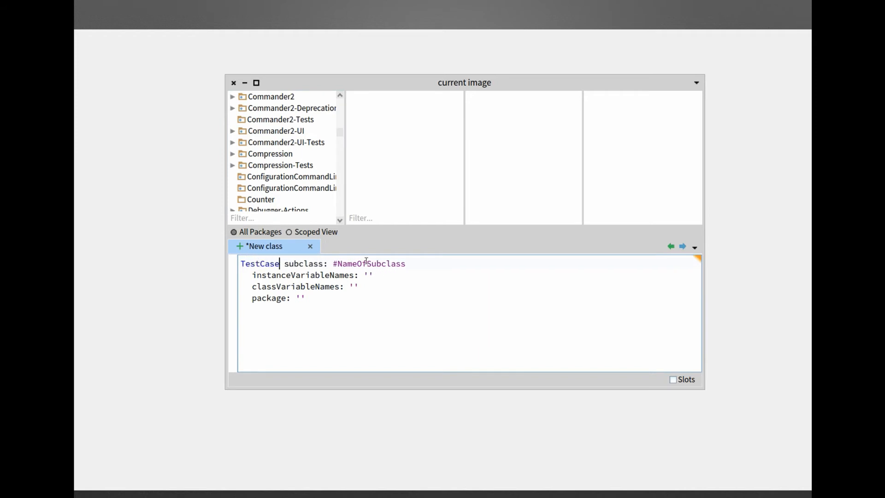
# Create CounterTest's testSetAndGet asserting '(Counter new count: 24) count equals: 24'
pyautogui.write('Counter')
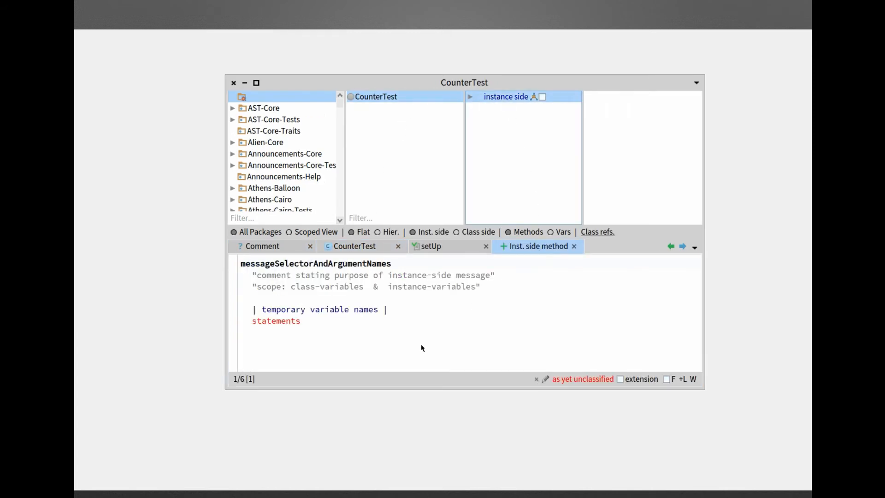
pyautogui.write('test')
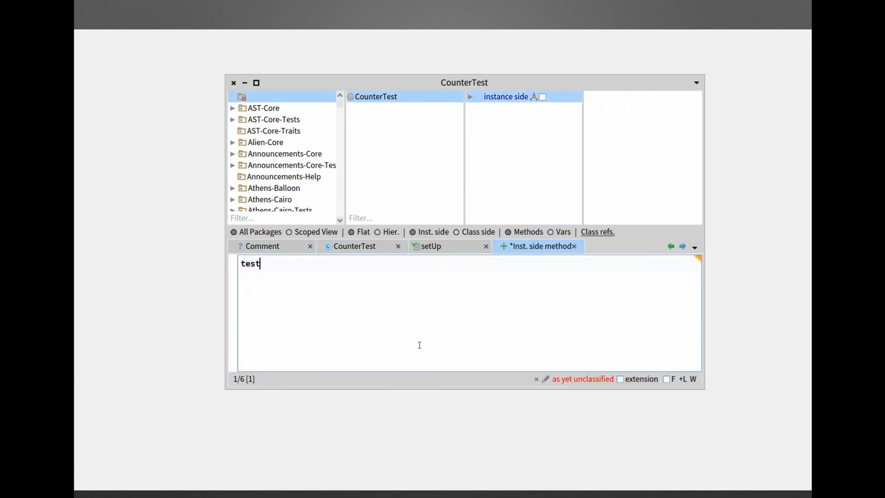
pyautogui.write('SetAndGet')
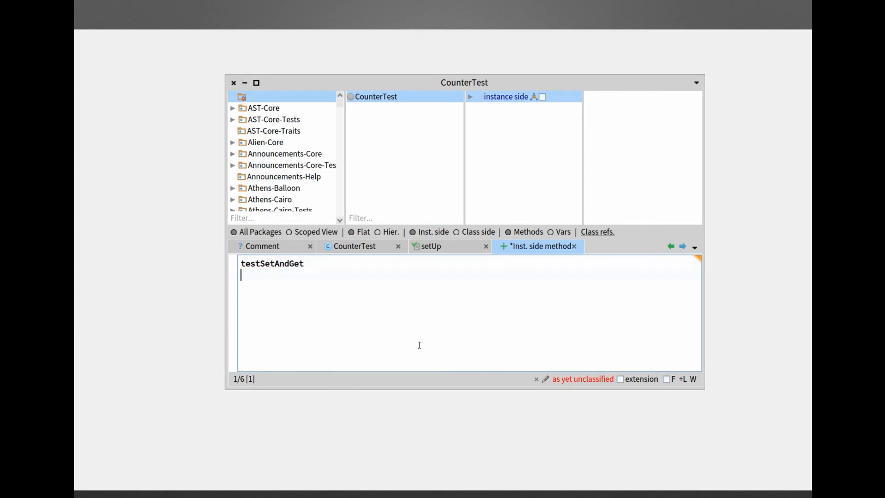
pyautogui.write('self assert:')
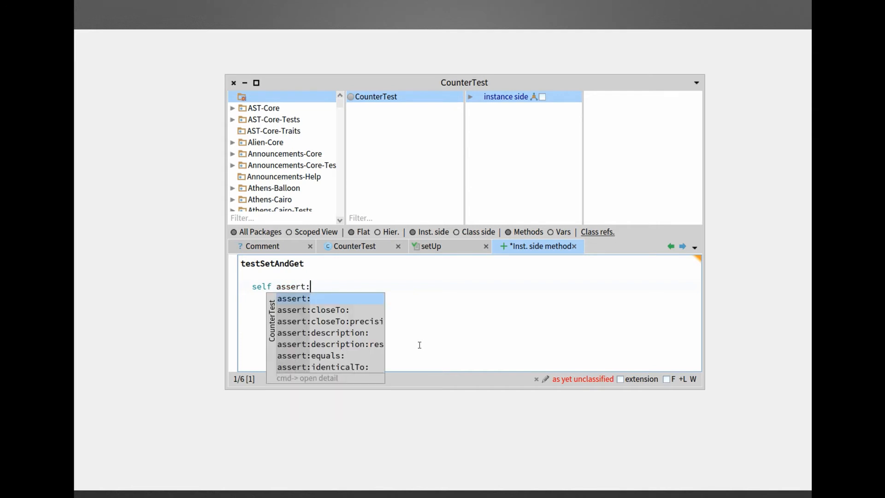
pyautogui.write('(Counter new count')
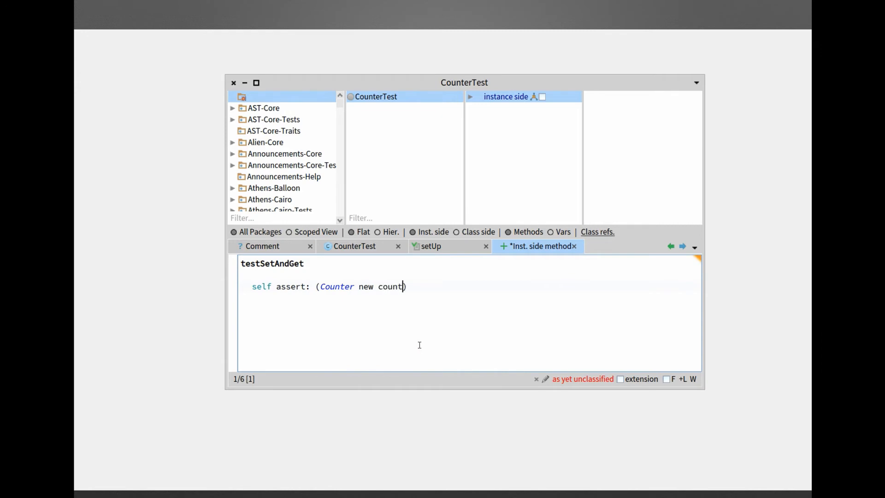
pyautogui.write(': 24')
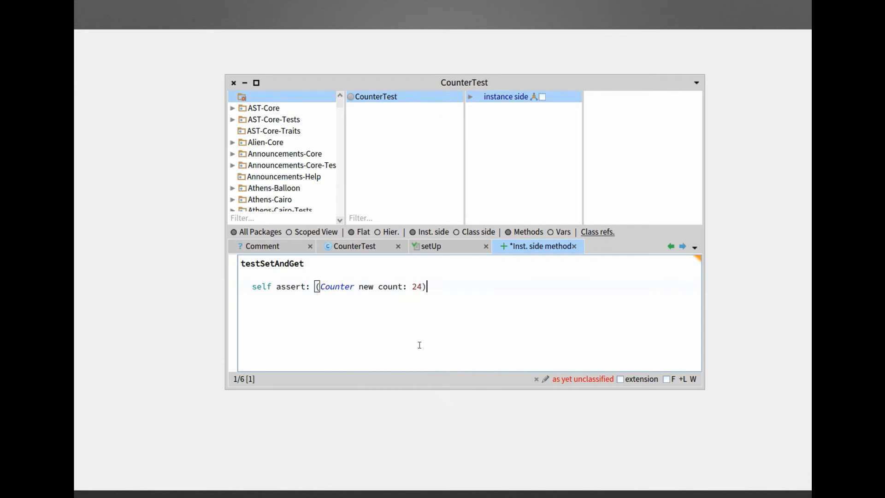
pyautogui.write('count')
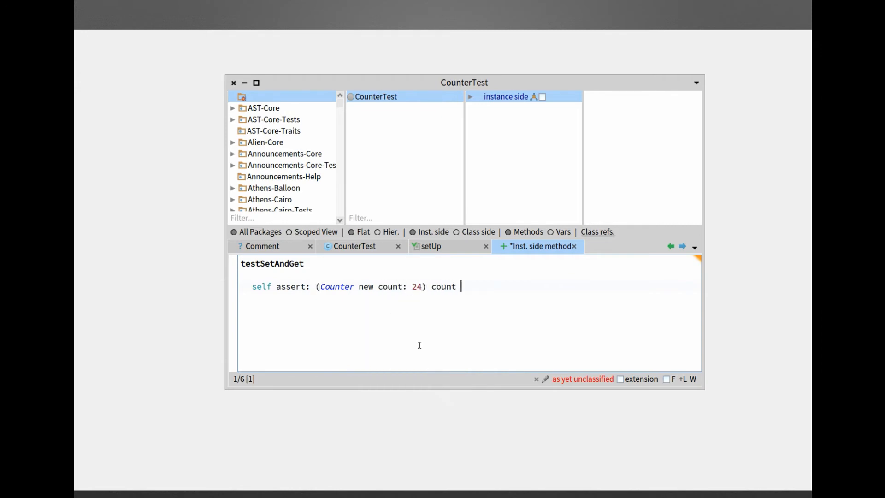
pyautogui.write('equal')
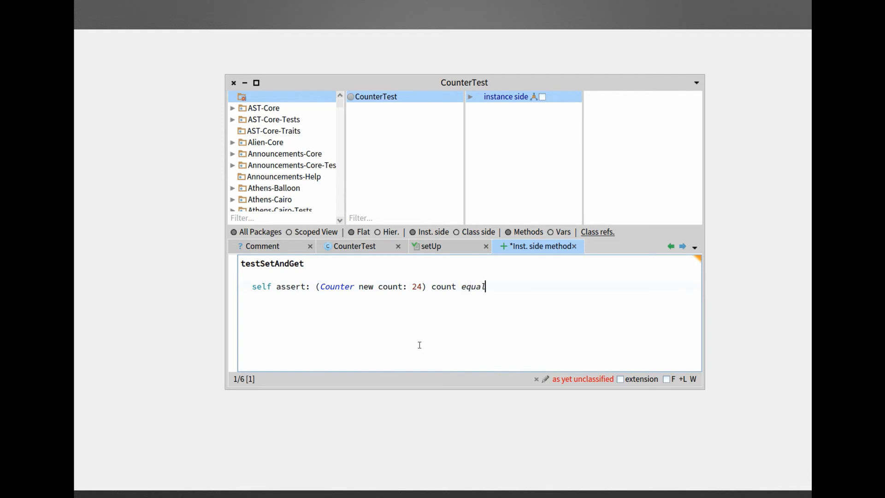
pyautogui.write('s: 24')
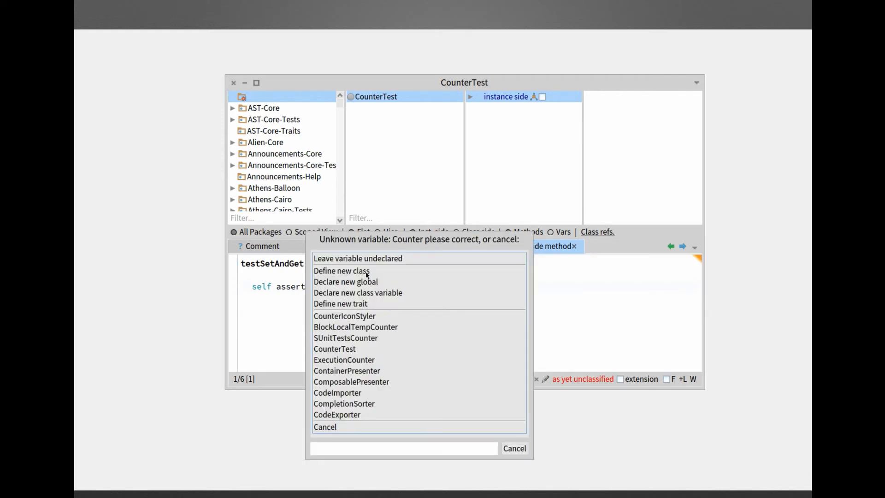
# Choose 'Define new class' for the unknown variable Counter
pyautogui.click(341, 270)
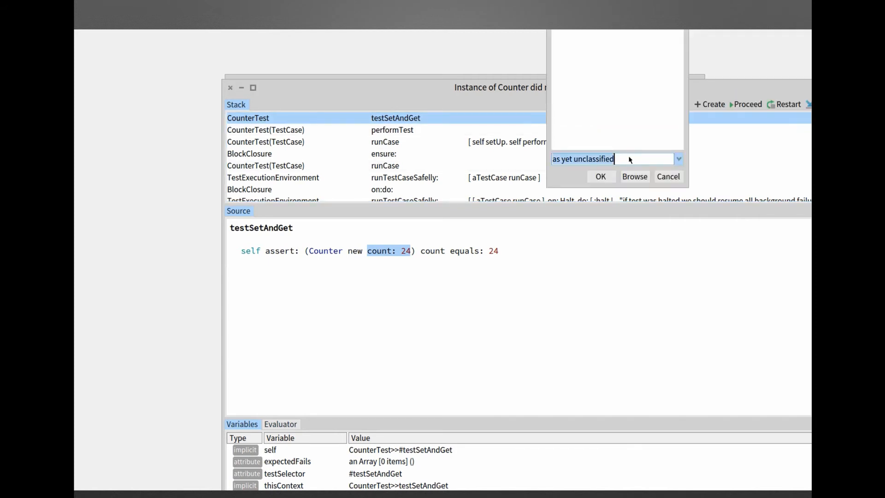
# Add accessing method count: storing anInteger in new instance variable count, then proceed
pyautogui.write('accessing')
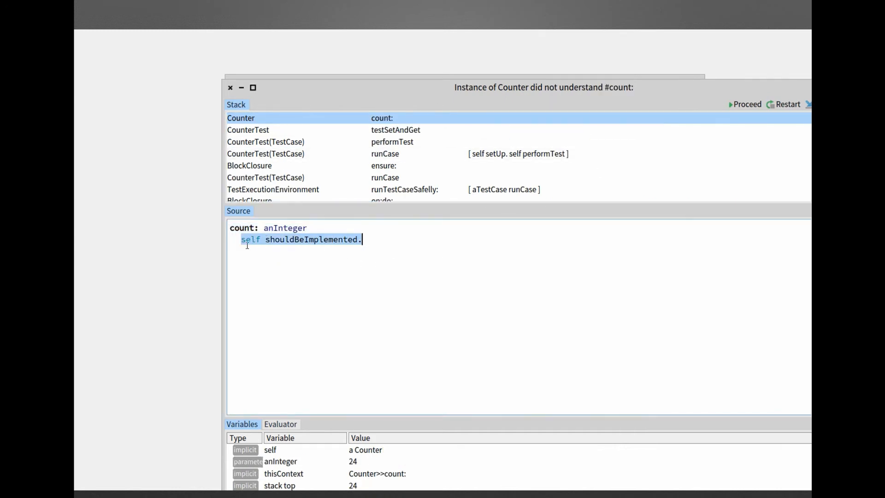
pyautogui.write('count :')
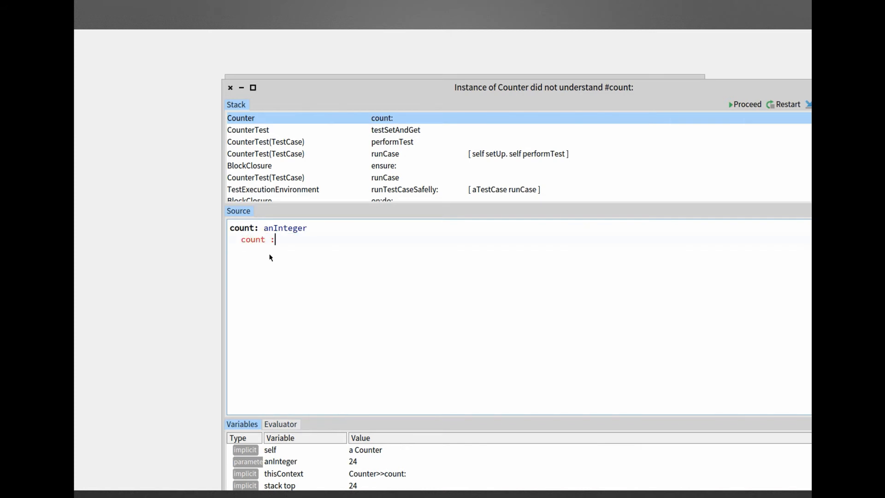
pyautogui.write('= anInteger')
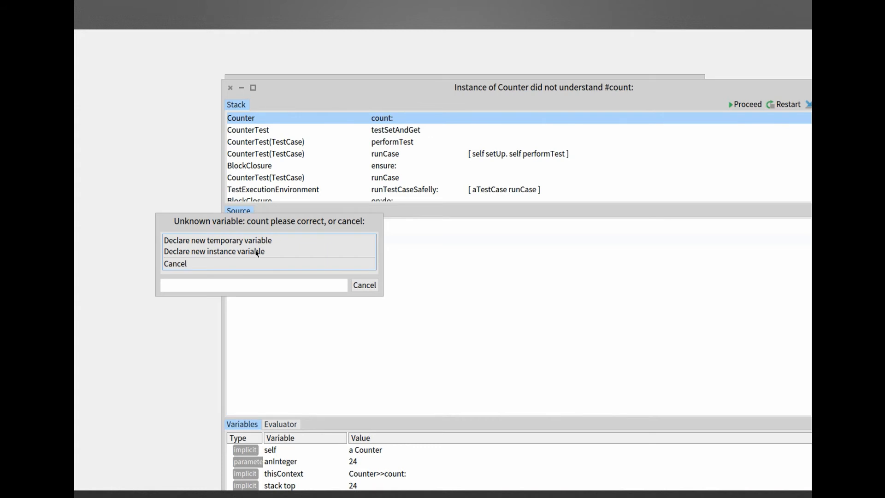
pyautogui.click(214, 252)
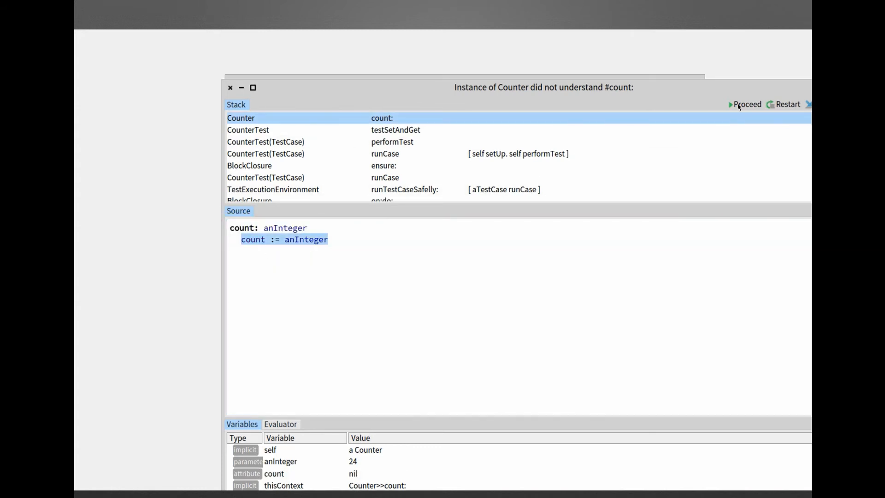
pyautogui.click(248, 118)
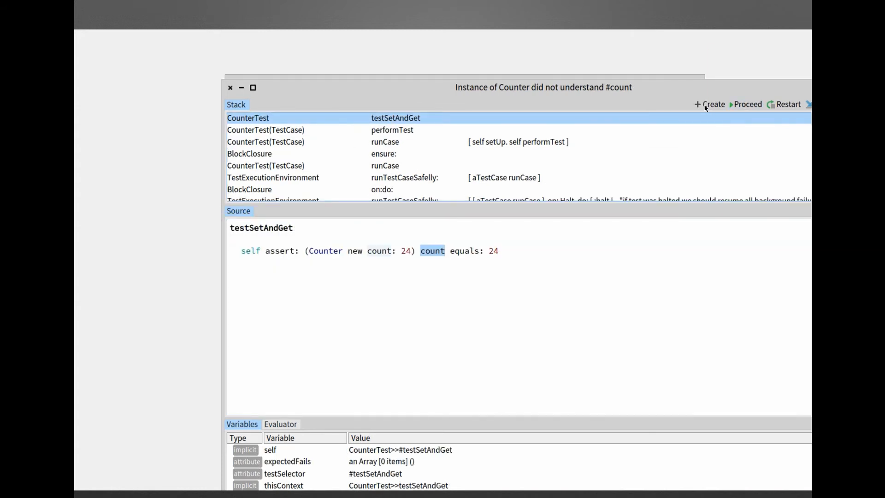
# Create the missing count method on Counter, filed under the accessing protocol
pyautogui.click(713, 104)
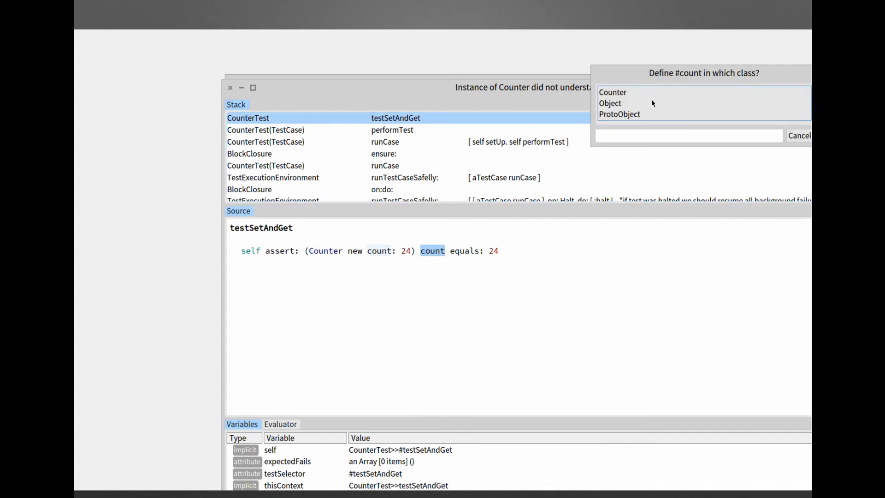
pyautogui.click(613, 92)
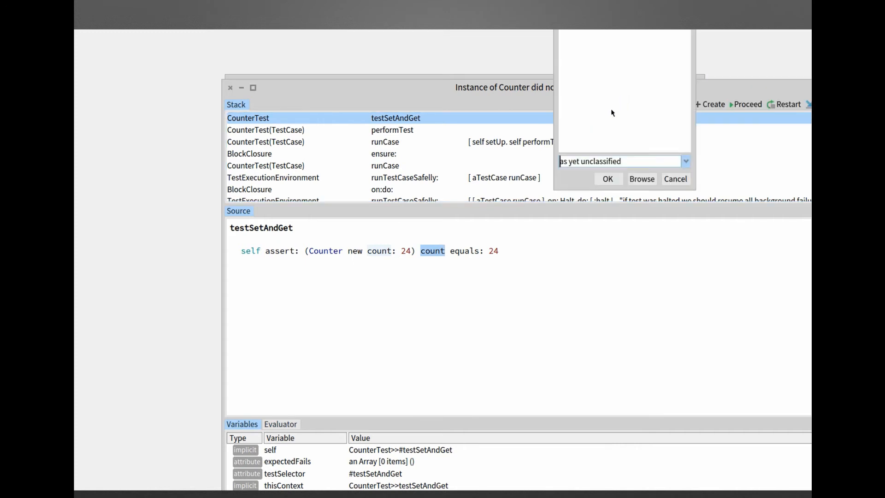
pyautogui.write('acc')
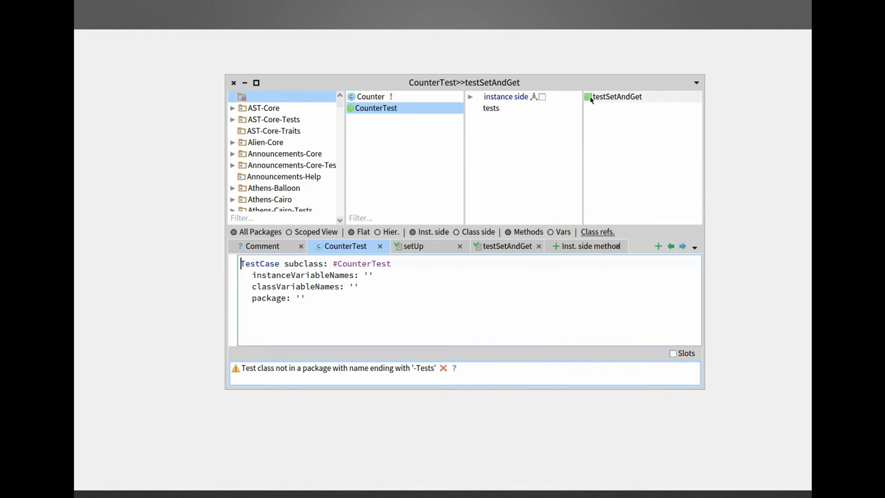
# Select testSetAndGet in CounterTest and start typing the testIncrement selector
pyautogui.click(617, 96)
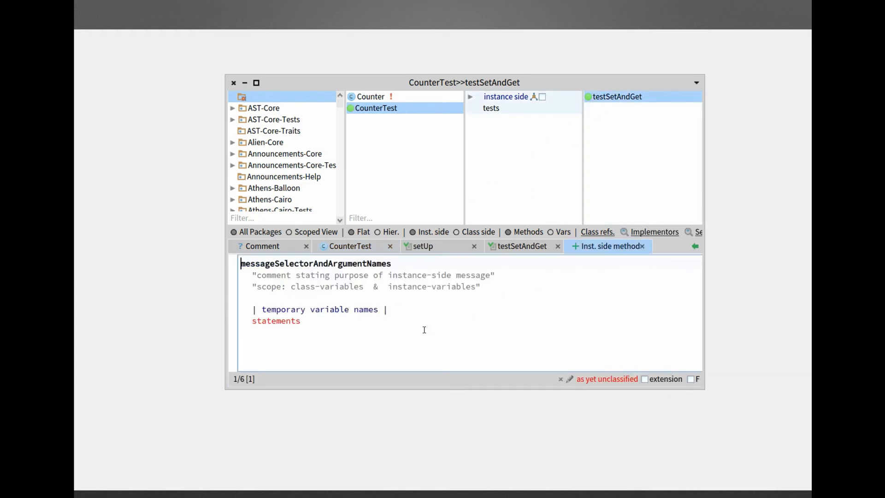
pyautogui.write('testIncrement')
pyautogui.click(470, 287)
pyautogui.write('|')
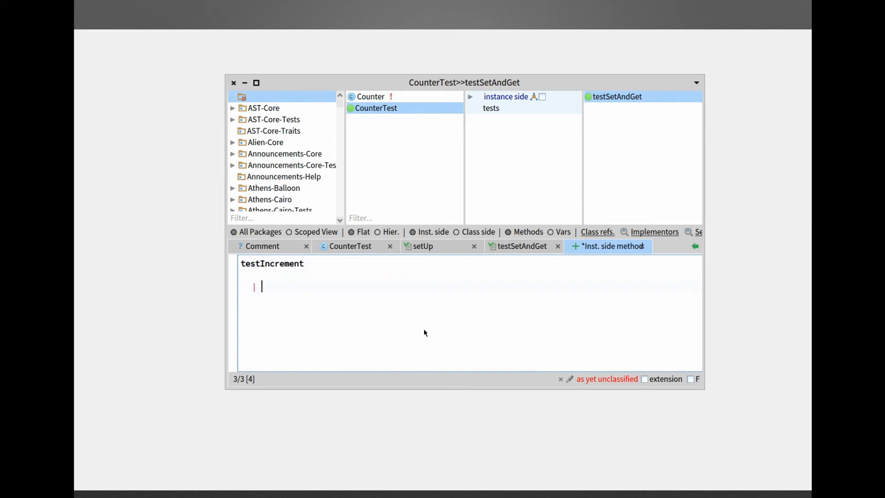
# Write testIncrement: new Counter, count: 12, increment, then assert count equals 14
pyautogui.write('c')
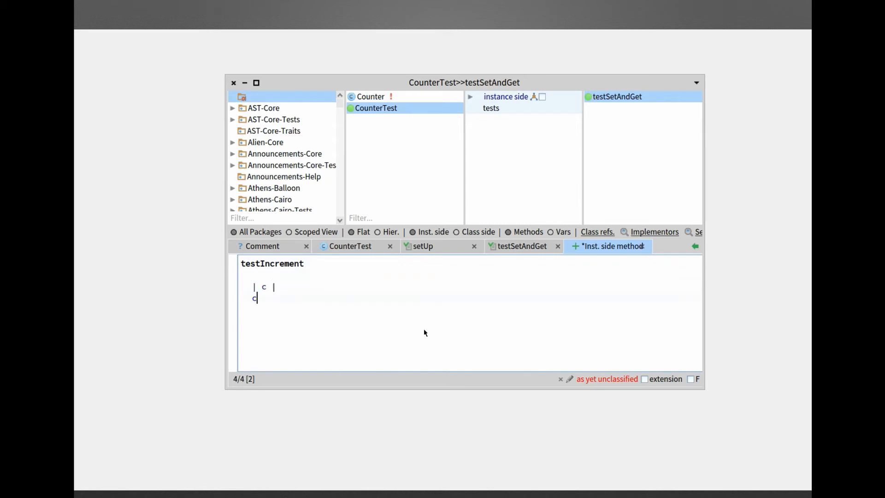
pyautogui.write(':= COu')
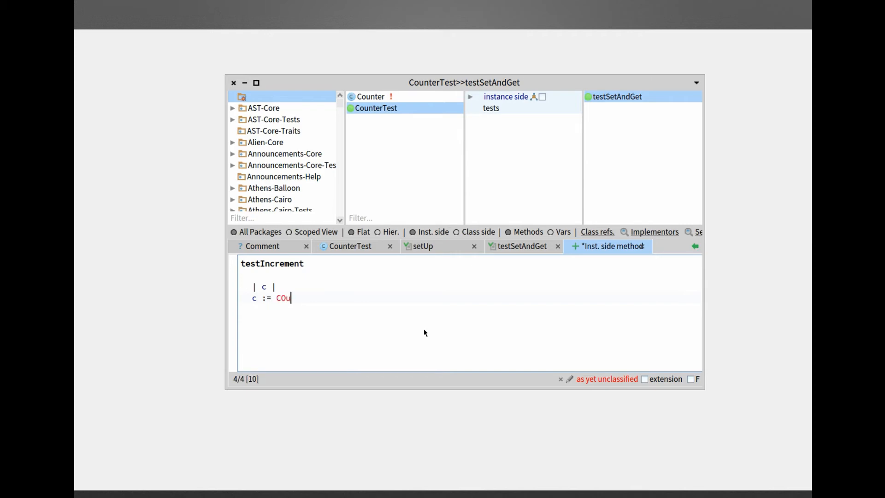
pyautogui.write('nter new.')
pyautogui.write('c ')
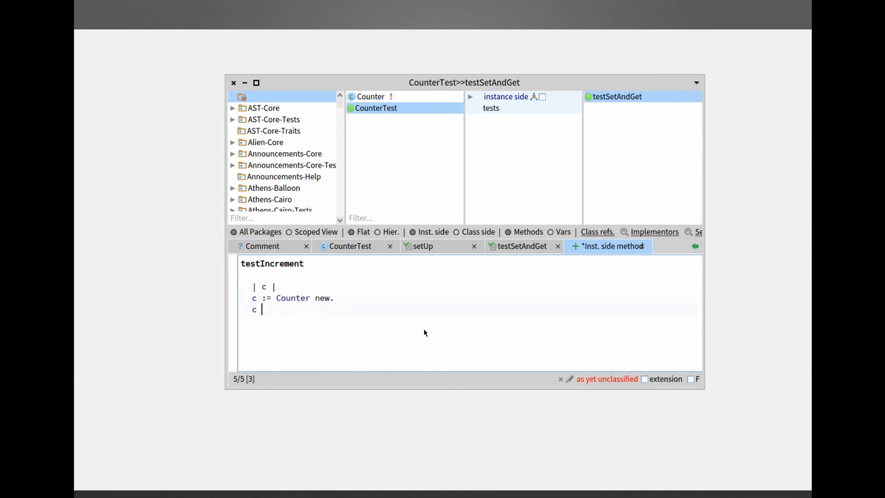
pyautogui.write('count: 12.')
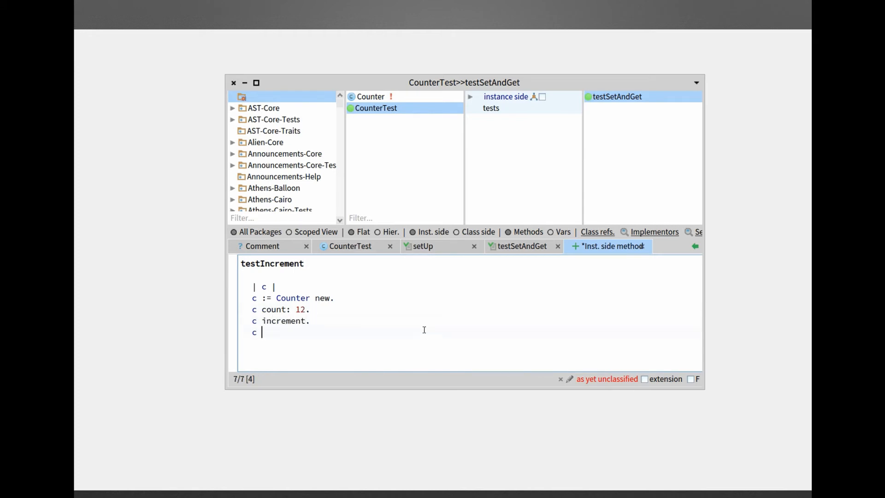
pyautogui.write('increment.')
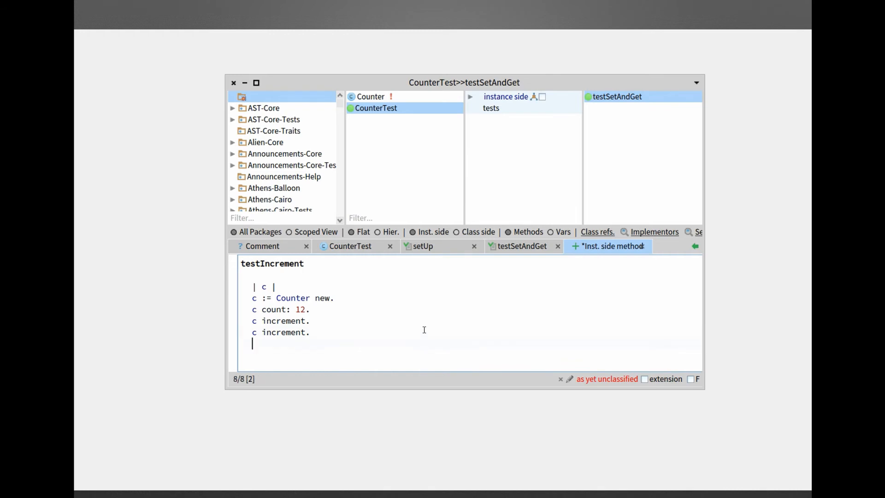
pyautogui.write('self assert:')
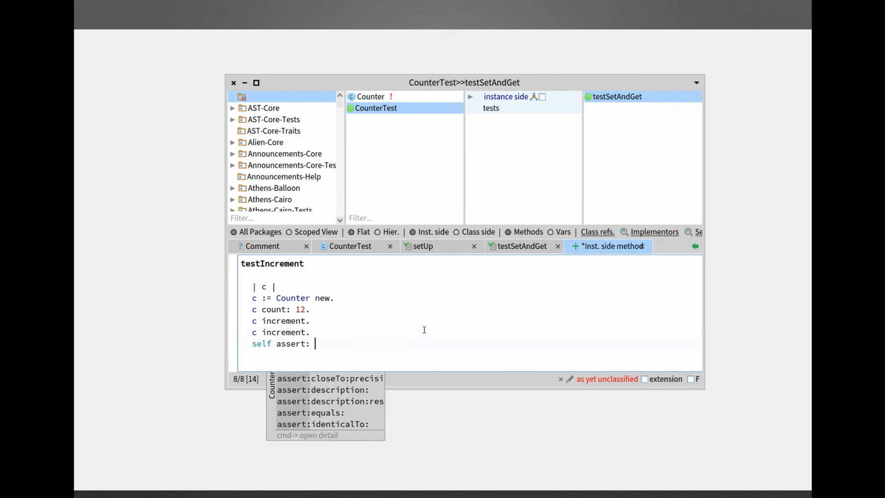
pyautogui.write('c count')
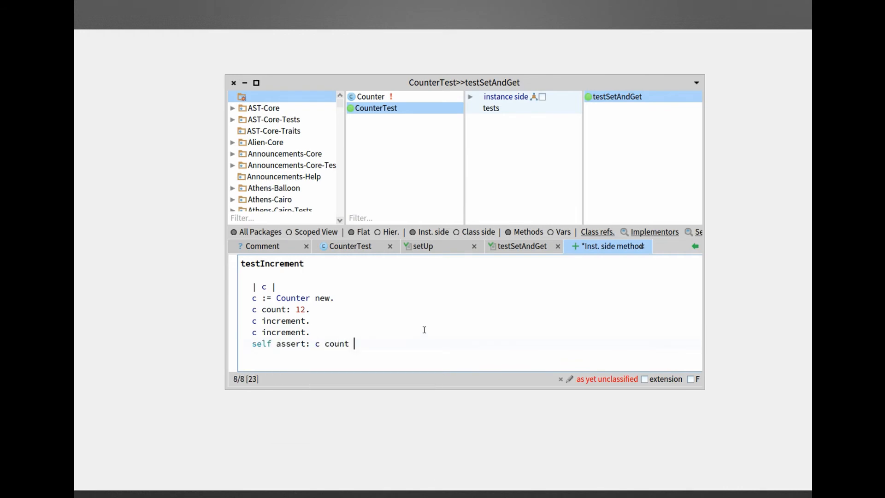
pyautogui.write('equals: 14')
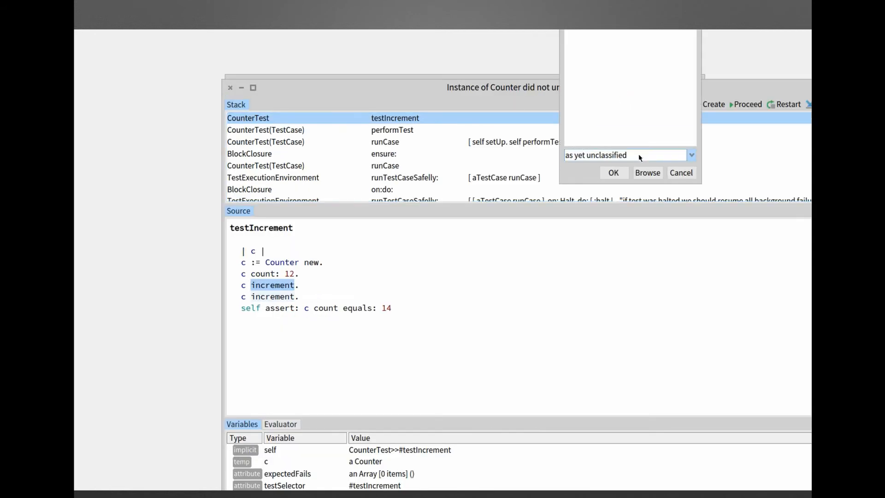
# File increment under operations with the body count := count + 1
pyautogui.write('ope')
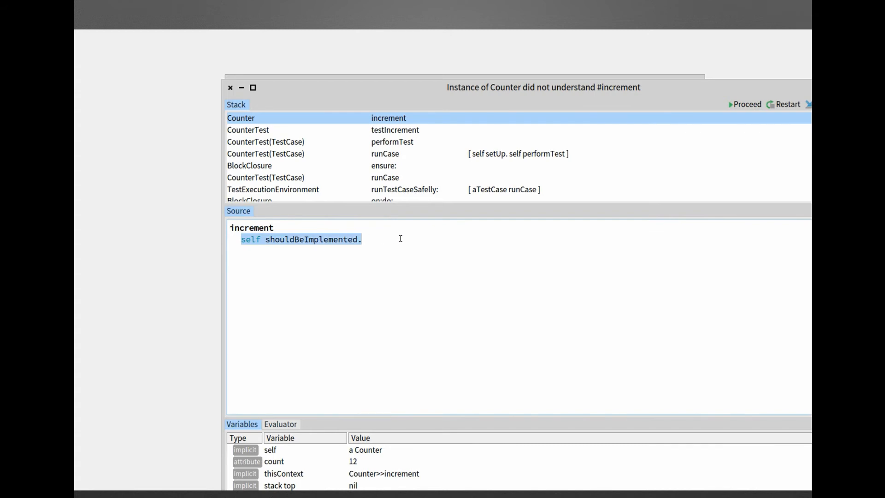
pyautogui.write('count')
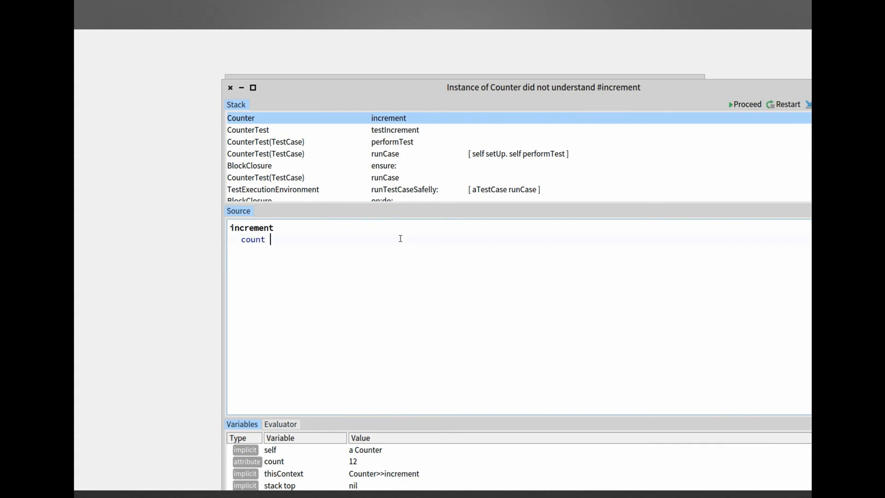
pyautogui.write(':= count')
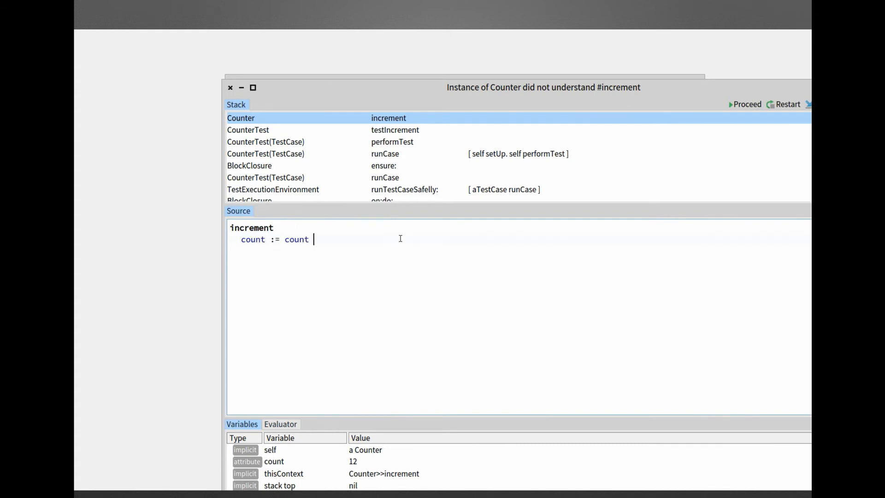
pyautogui.write('+ 1')
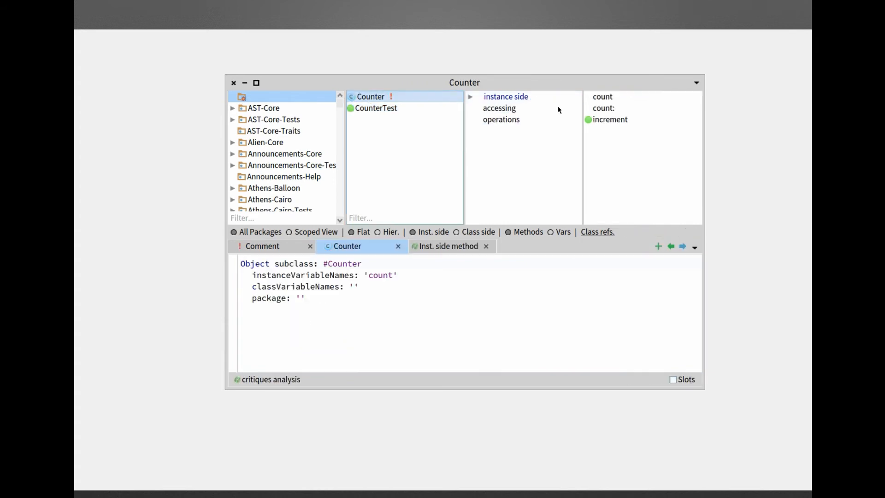
pyautogui.click(604, 107)
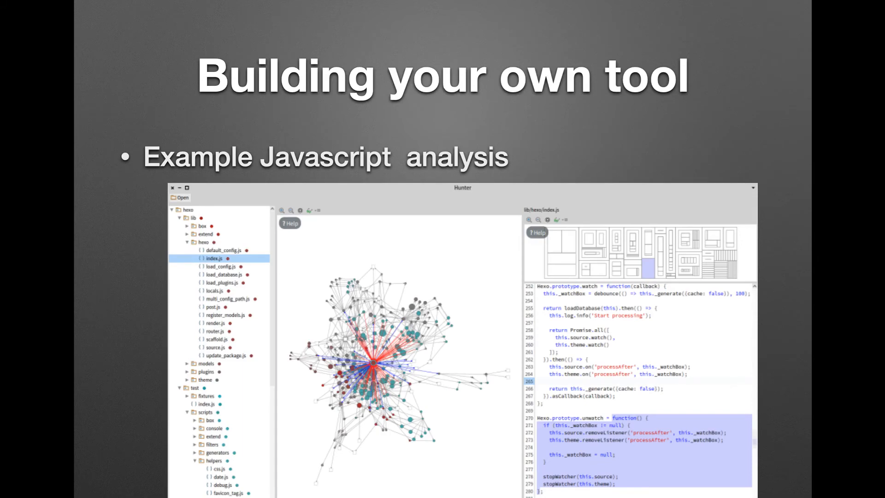
# Advance past the Probabilistic Data Structure and HTTP traffic analysis slides
pyautogui.press('right')
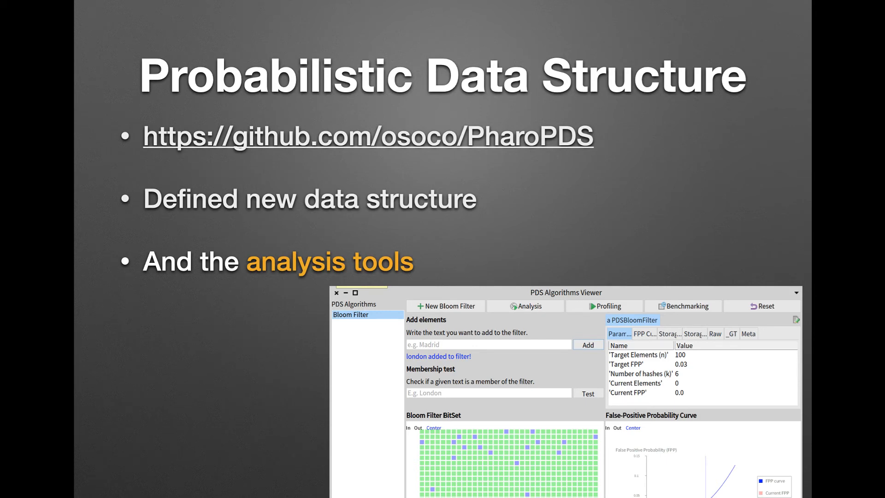
pyautogui.press('right')
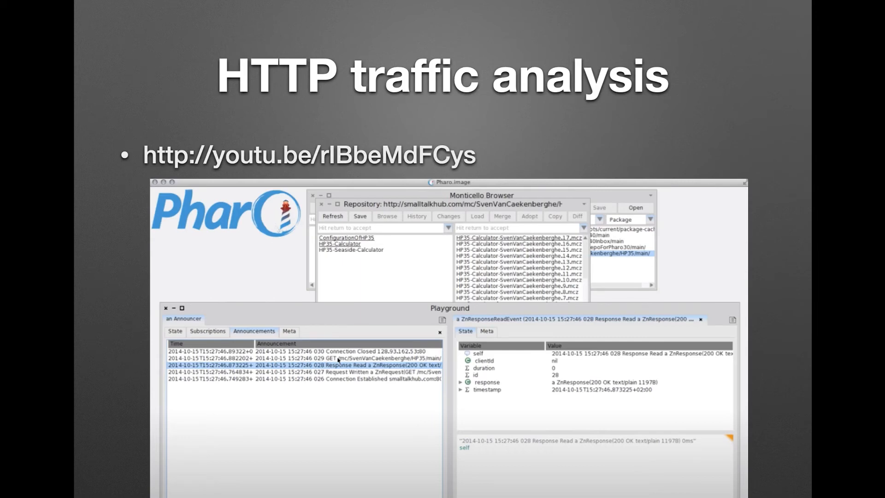
pyautogui.press('right')
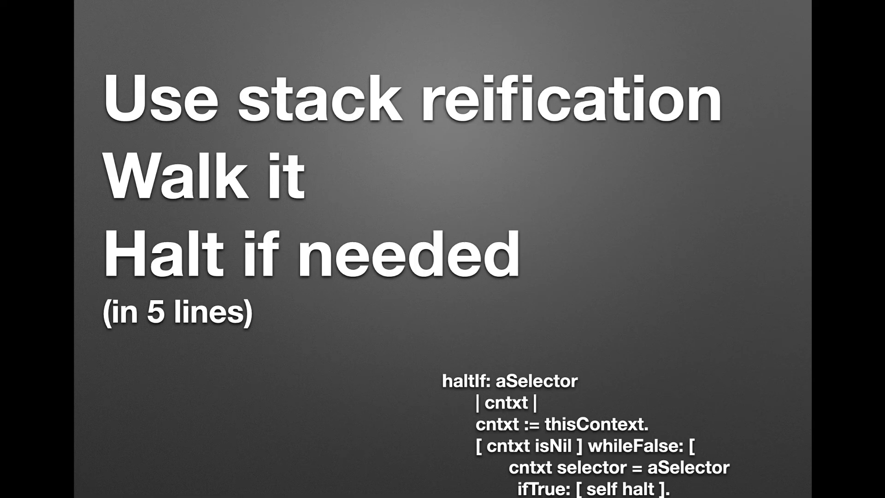
pyautogui.press('right')
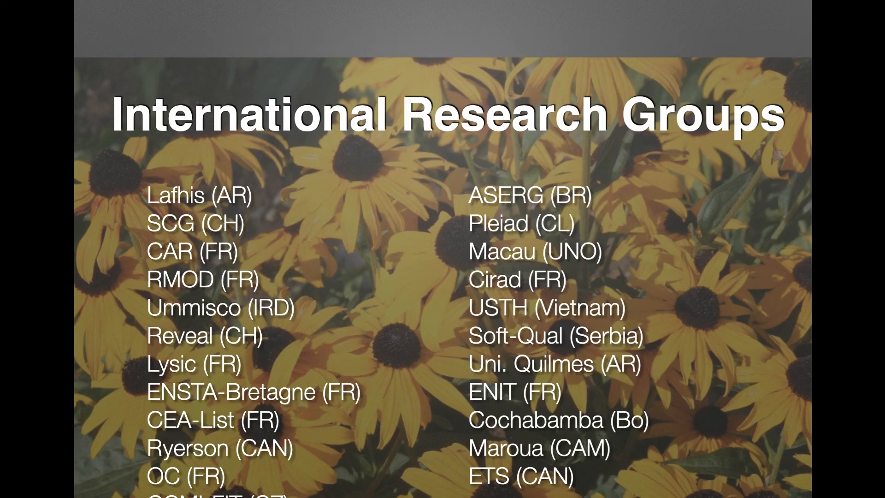
# Advance to the 'We can be your guinea pigs' slide
pyautogui.press('right')
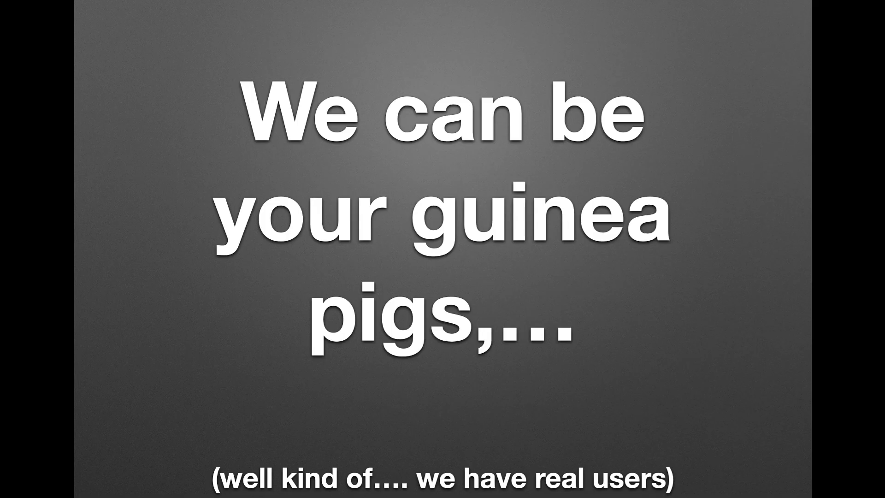